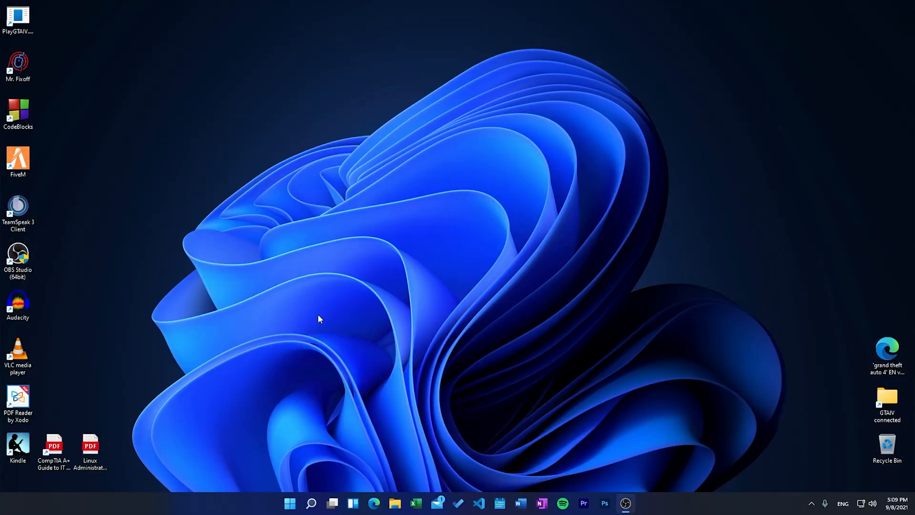
# Search Windows for 'disk pa' to find Create and format hard disk partitions
pyautogui.click(310, 504)
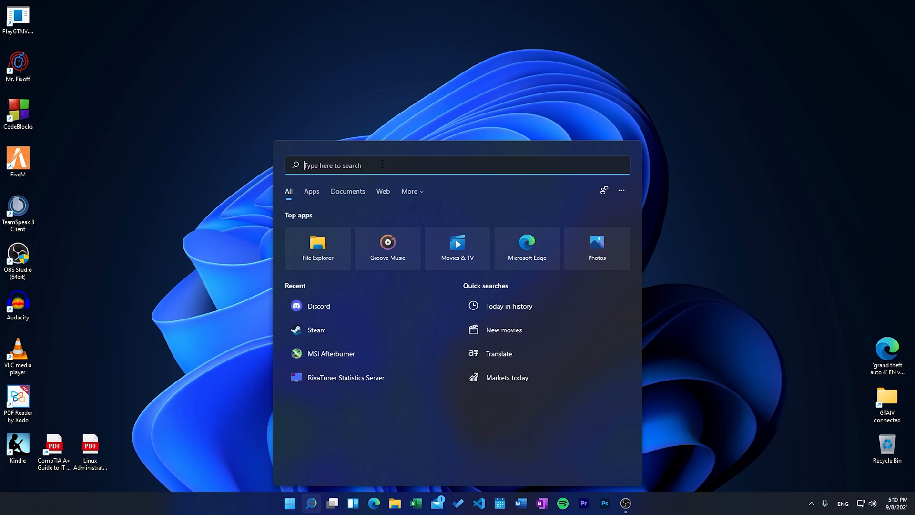
pyautogui.write('disk pa')
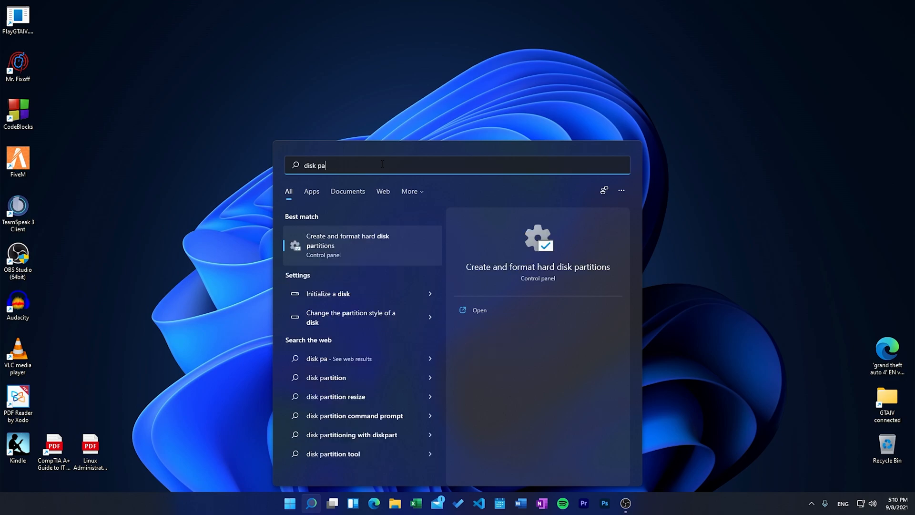
pyautogui.moveTo(329, 245)
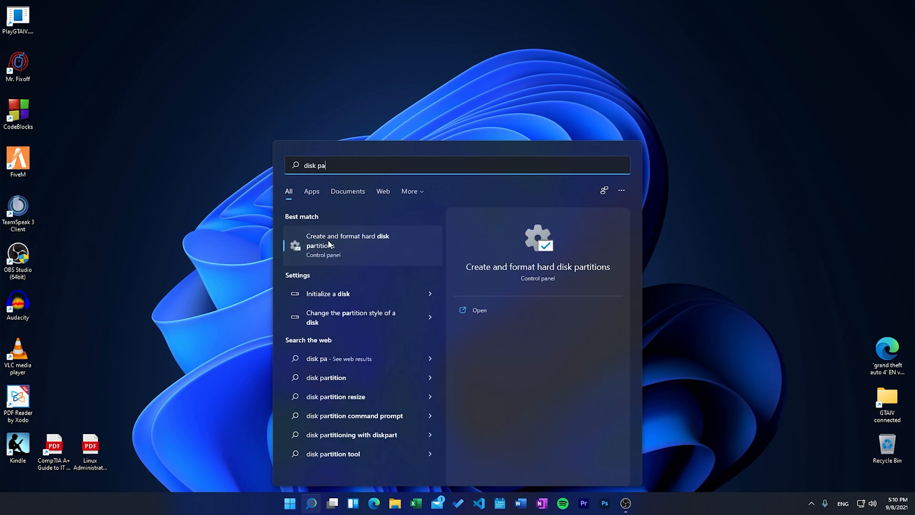
pyautogui.moveTo(335, 254)
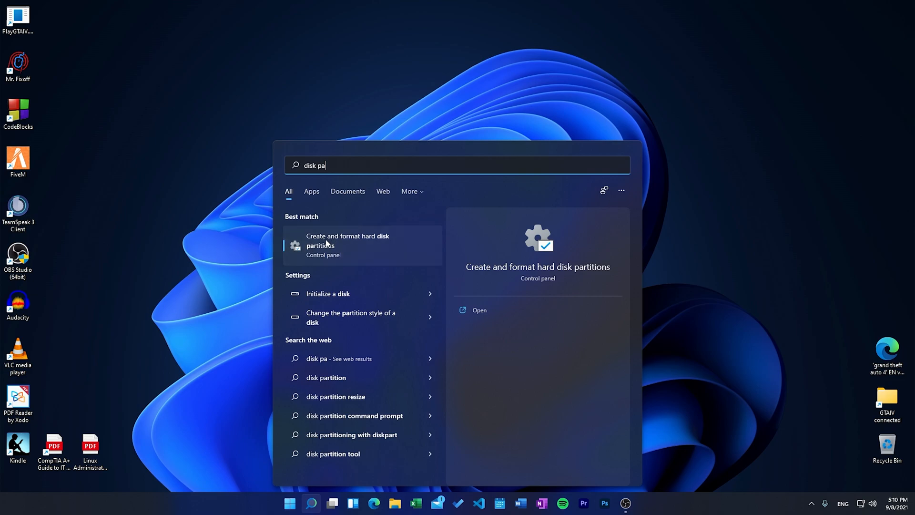
pyautogui.moveTo(346, 245)
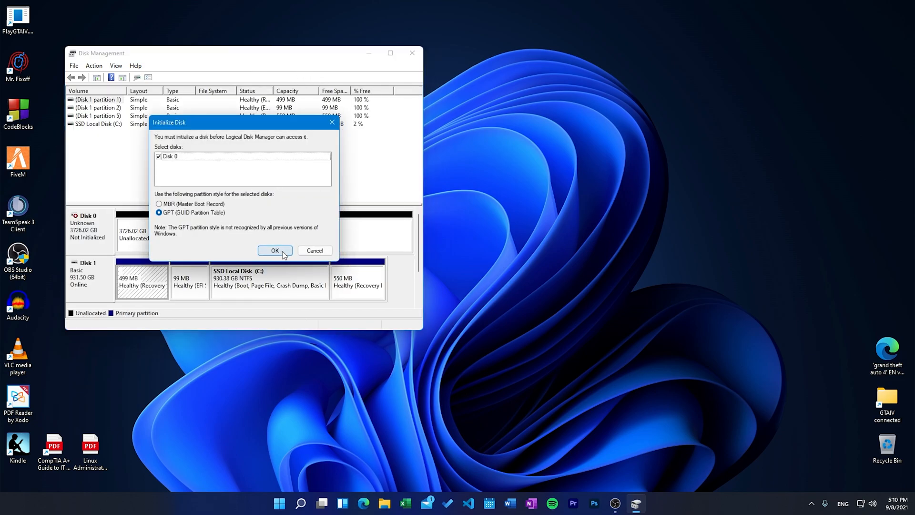
pyautogui.moveTo(206, 126)
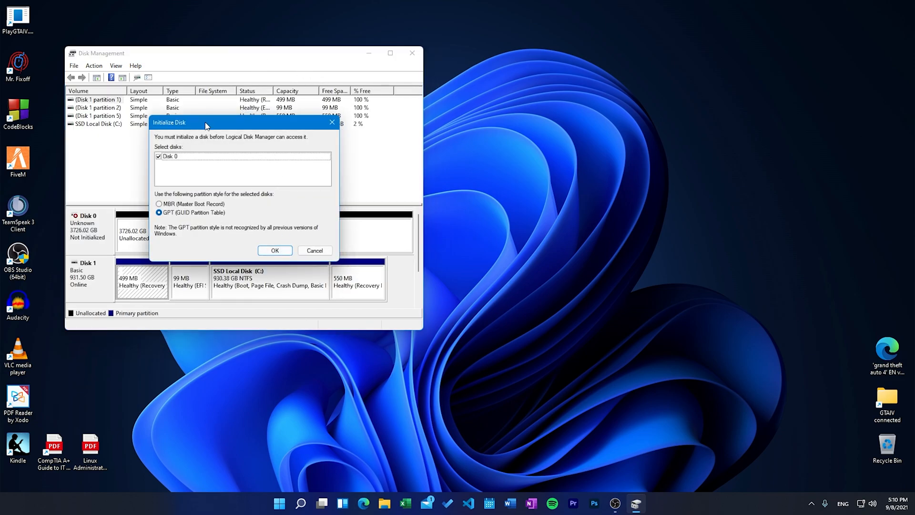
# Initialize Disk 0 (3726 GB) with the GPT partition style
pyautogui.moveTo(205, 122); pyautogui.dragTo(518, 183)
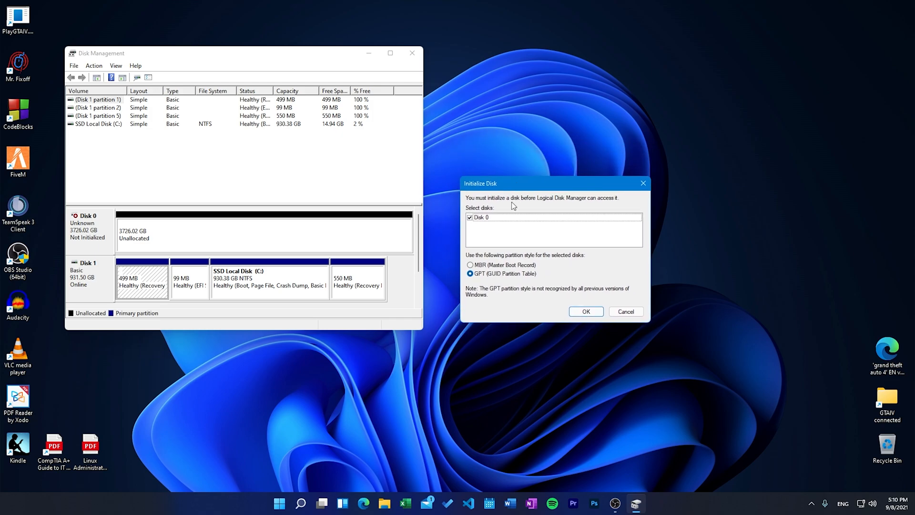
pyautogui.moveTo(495, 252)
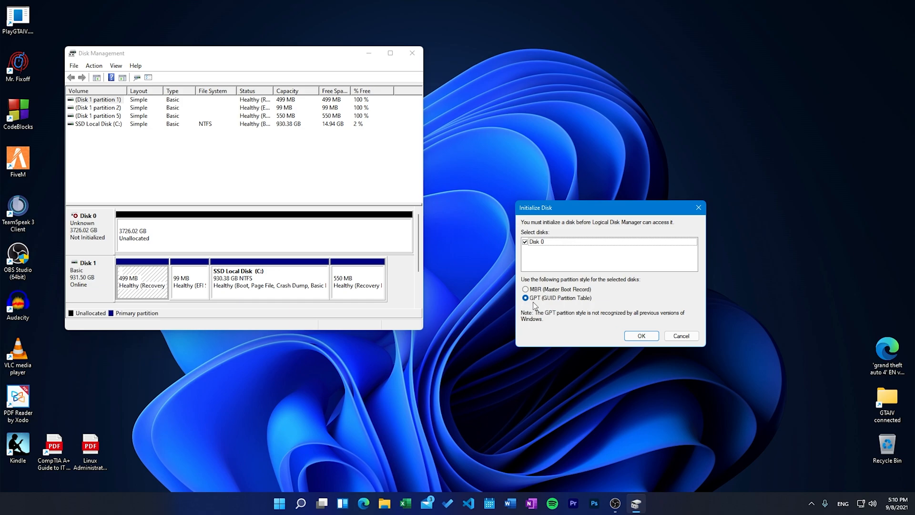
pyautogui.moveTo(547, 317)
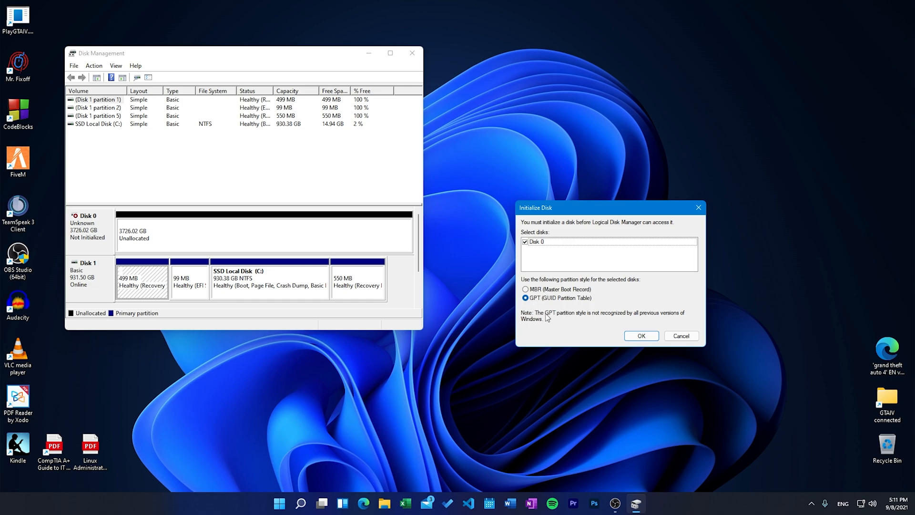
pyautogui.moveTo(526, 298)
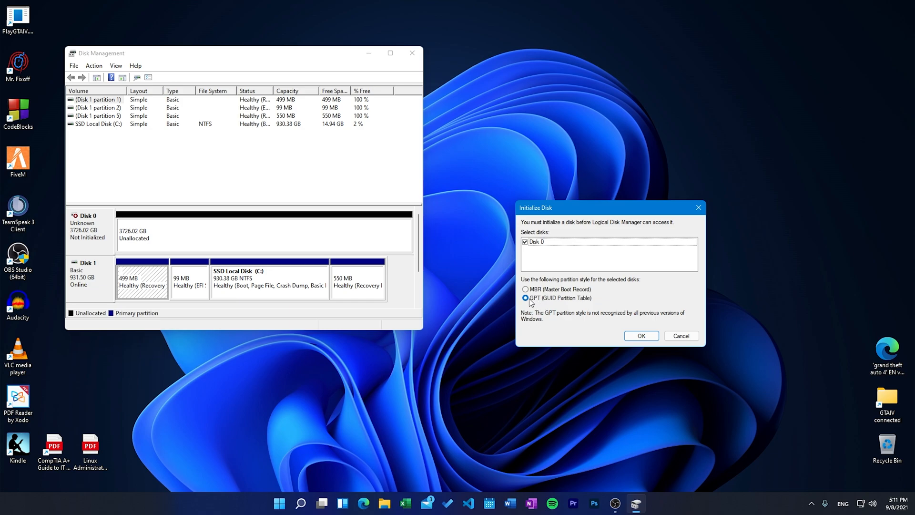
pyautogui.moveTo(541, 303)
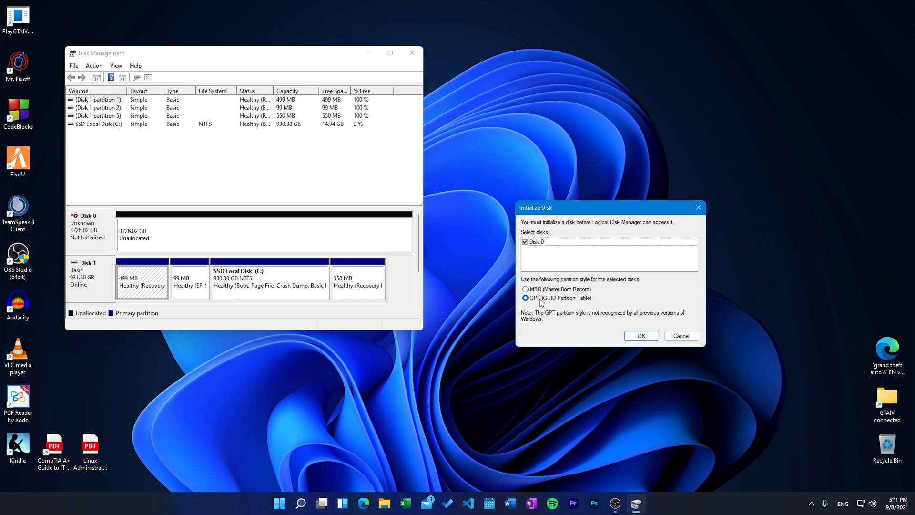
pyautogui.moveTo(535, 292)
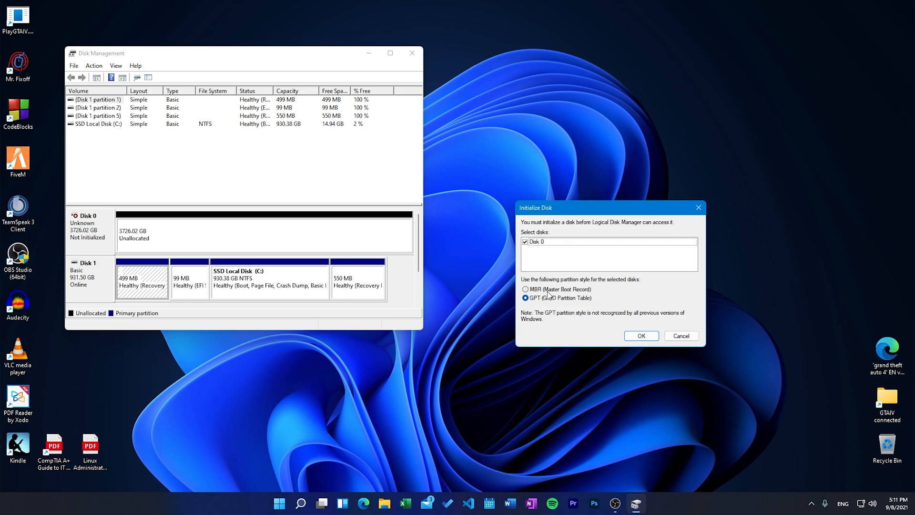
pyautogui.moveTo(549, 297)
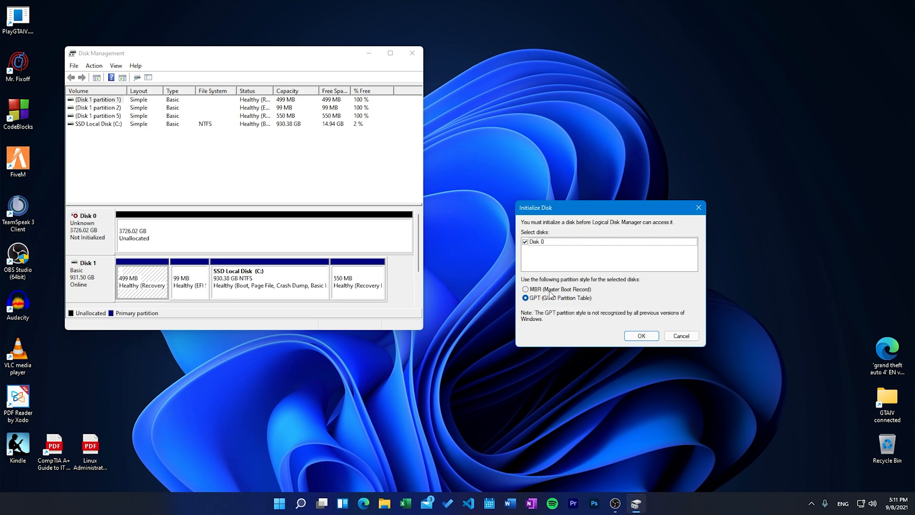
pyautogui.moveTo(710, 298)
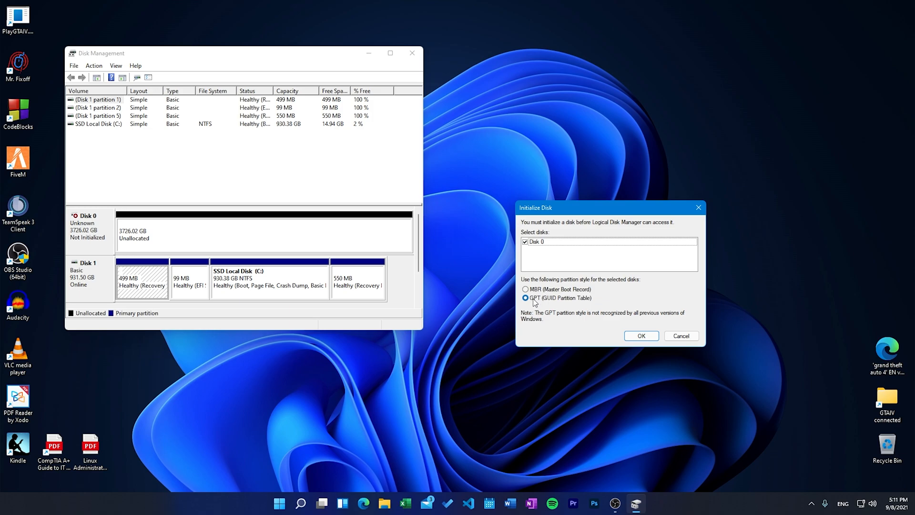
pyautogui.moveTo(582, 307)
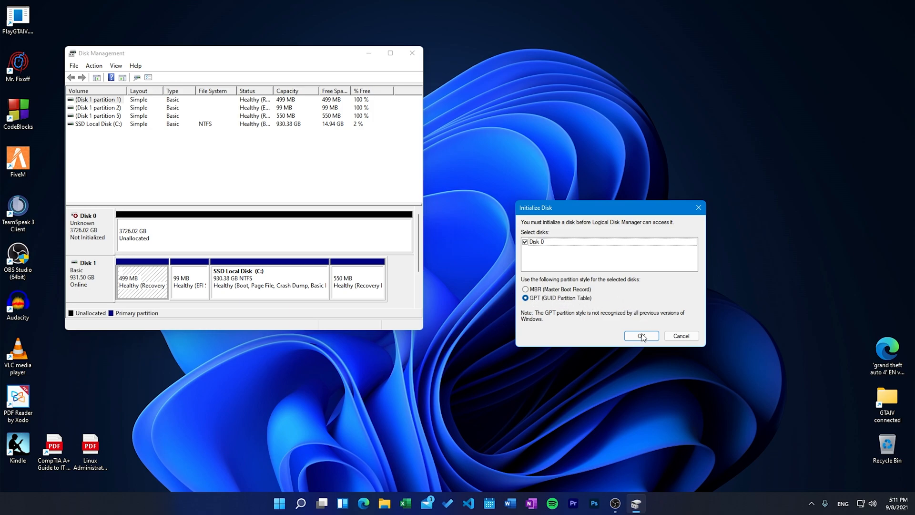
pyautogui.click(641, 335)
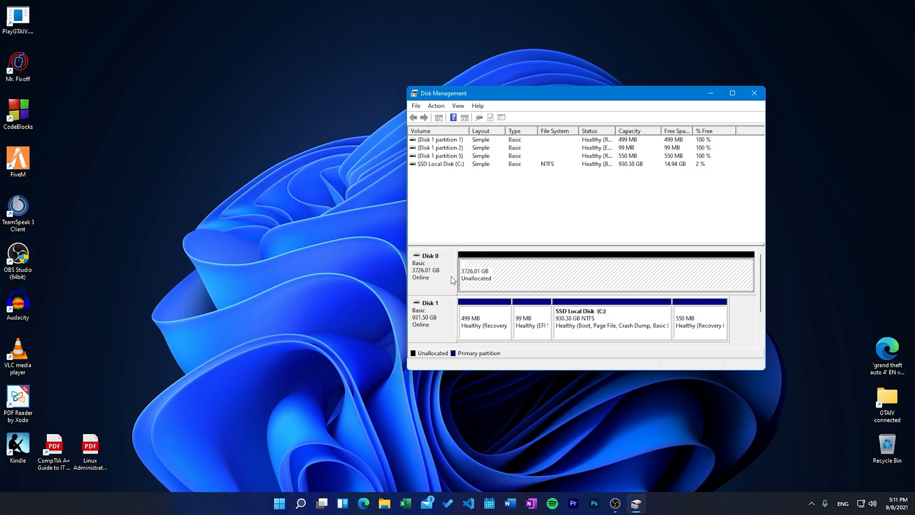
pyautogui.moveTo(501, 277)
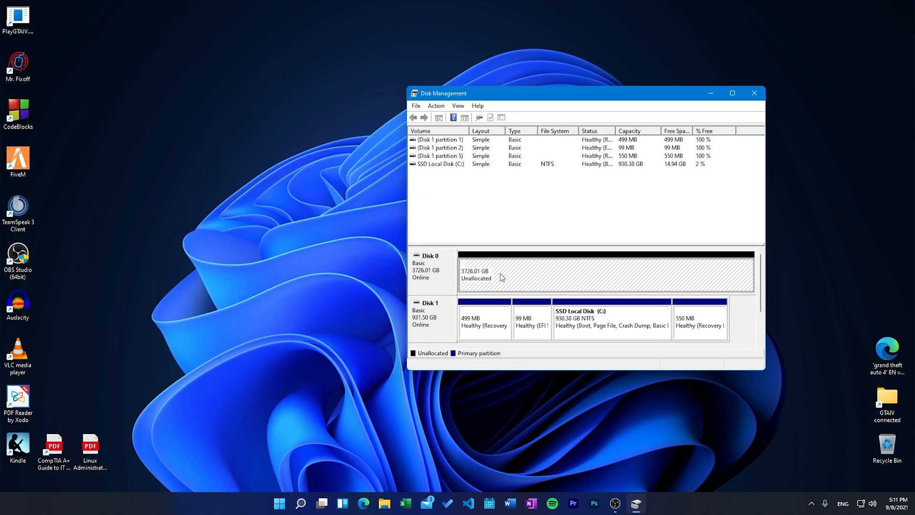
pyautogui.moveTo(520, 278)
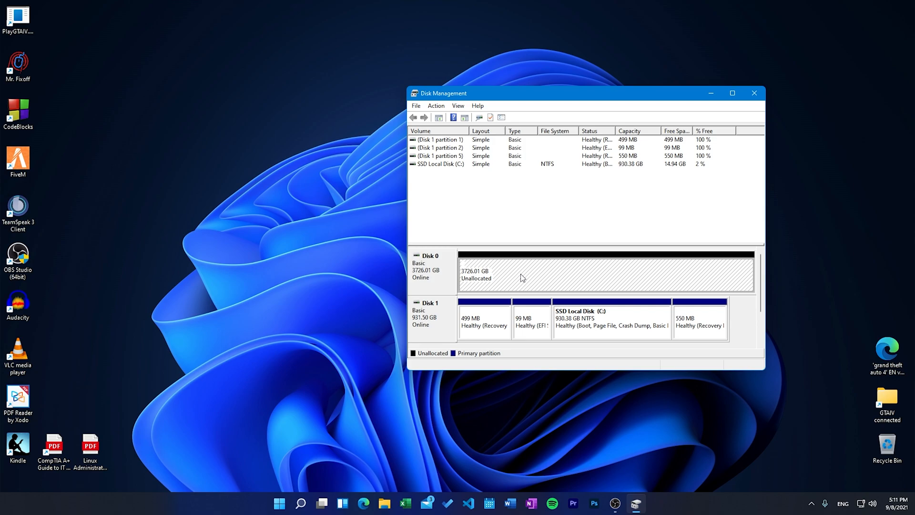
# Launch the New Simple Volume Wizard on Disk 0's unallocated space
pyautogui.rightClick(520, 278)
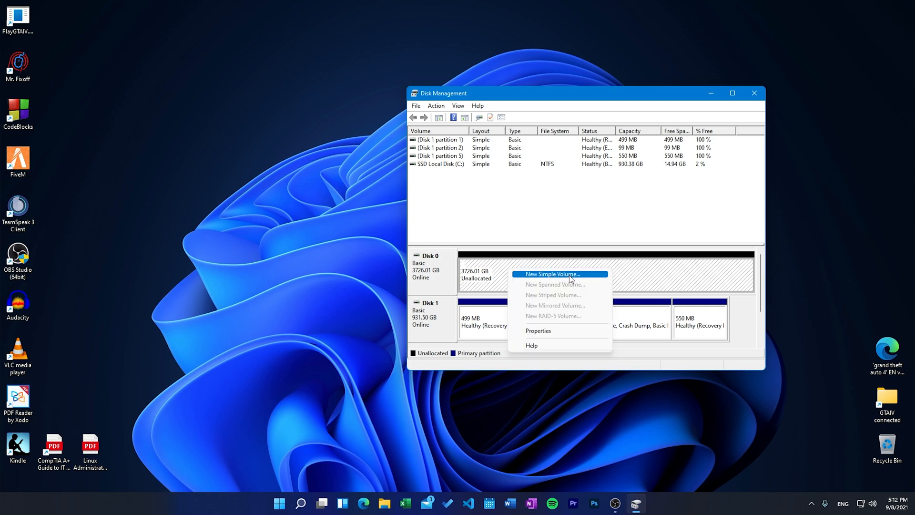
pyautogui.click(552, 274)
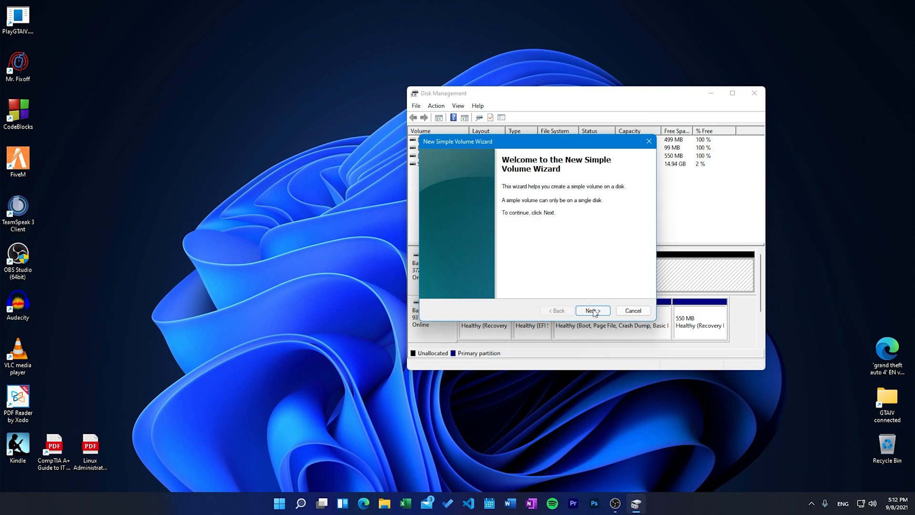
# Accept the maximum 3815430 MB volume size and drive letter D in the wizard
pyautogui.click(591, 310)
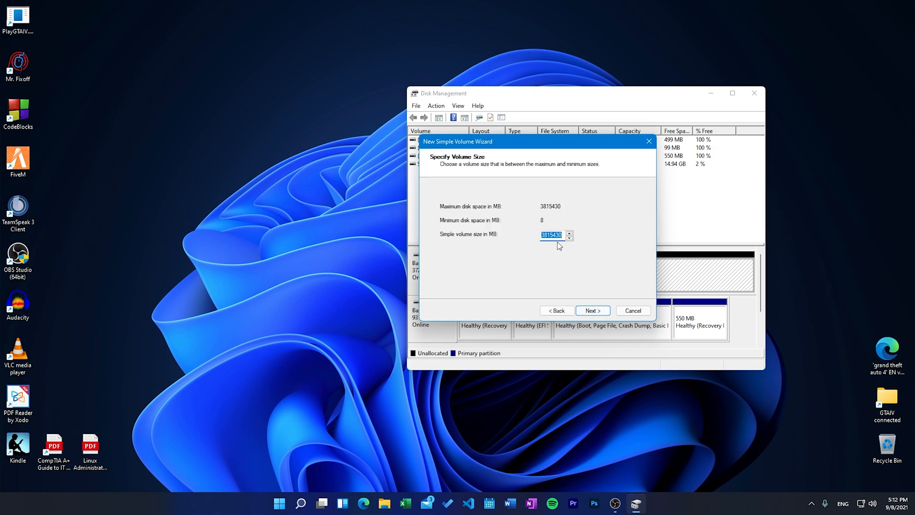
pyautogui.click(592, 310)
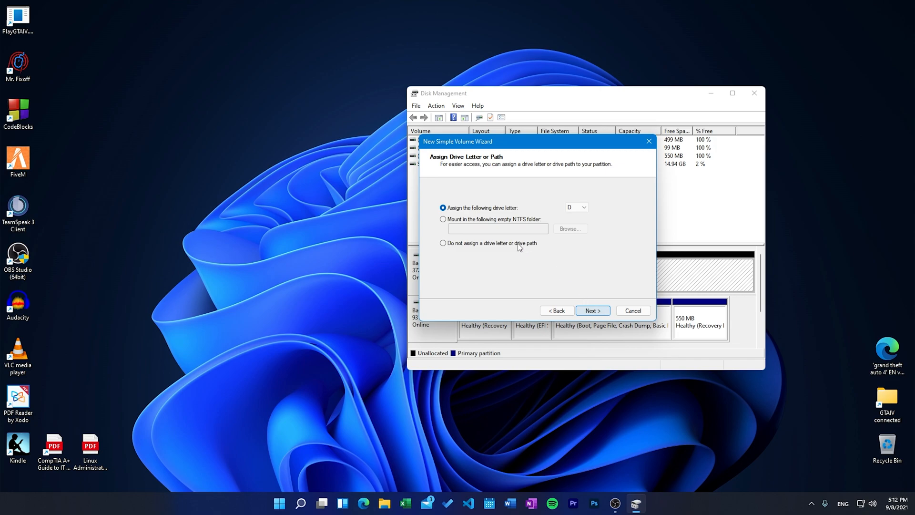
pyautogui.click(585, 207)
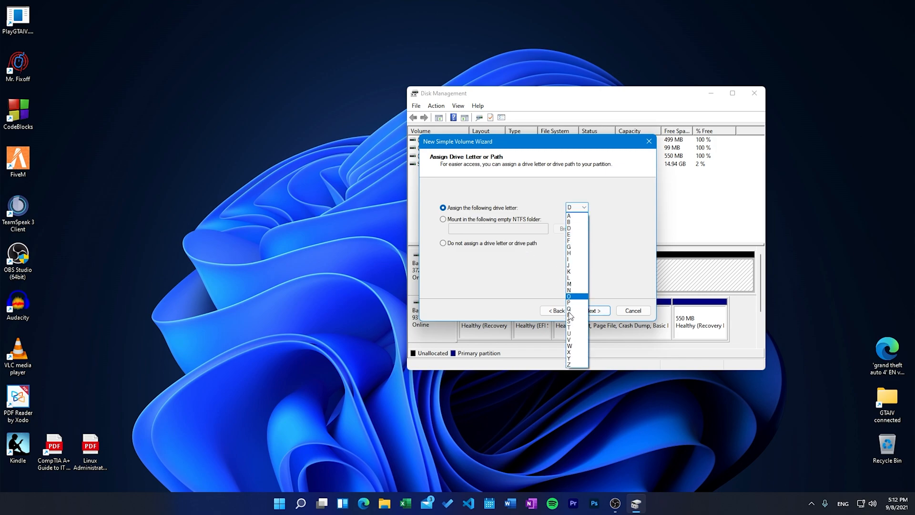
pyautogui.moveTo(575, 215)
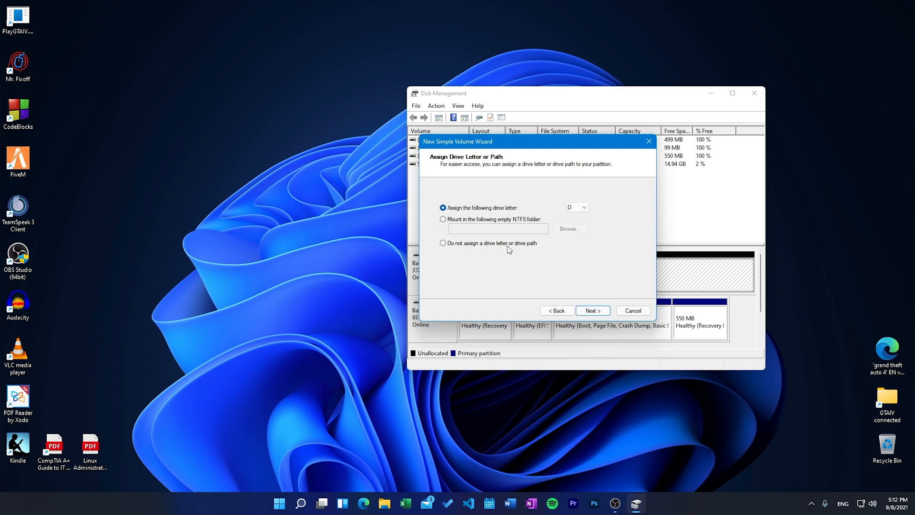
pyautogui.click(592, 309)
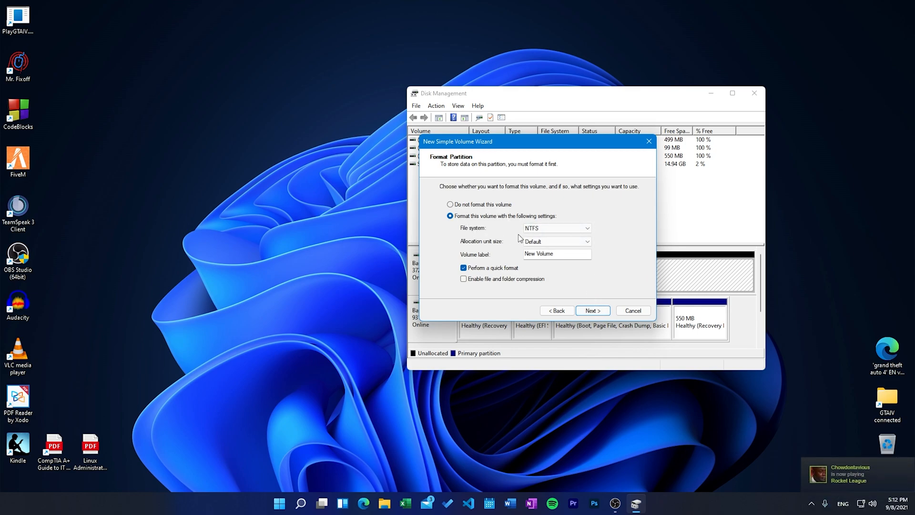
# Quick-format as NTFS with default allocation size and volume label 'Videos'
pyautogui.click(585, 228)
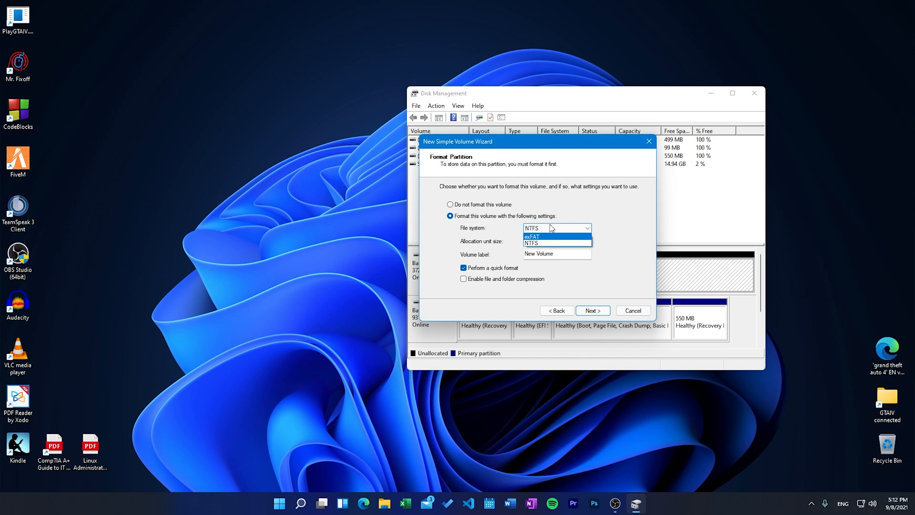
pyautogui.click(531, 242)
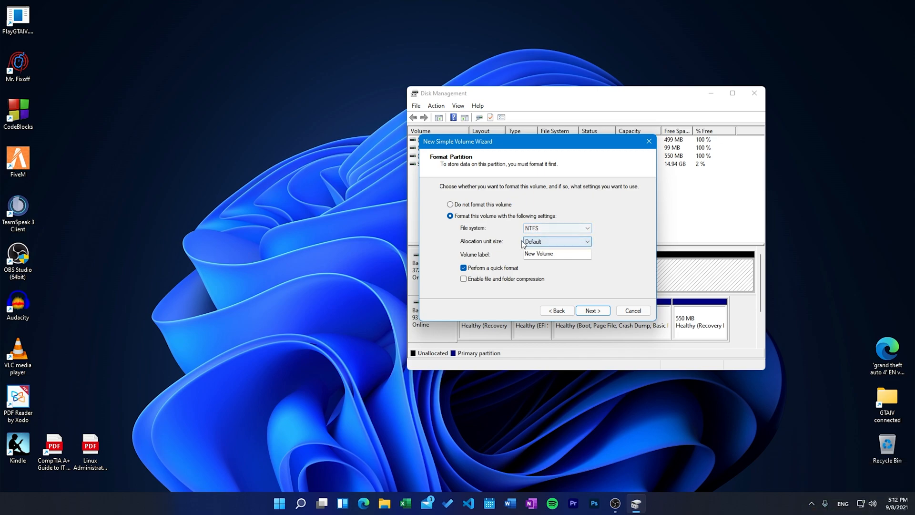
pyautogui.click(555, 241)
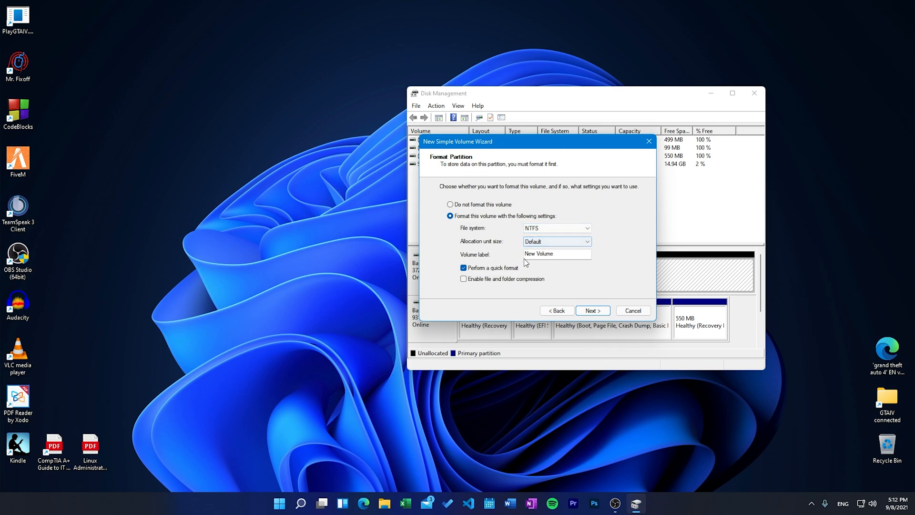
pyautogui.tripleClick(555, 253)
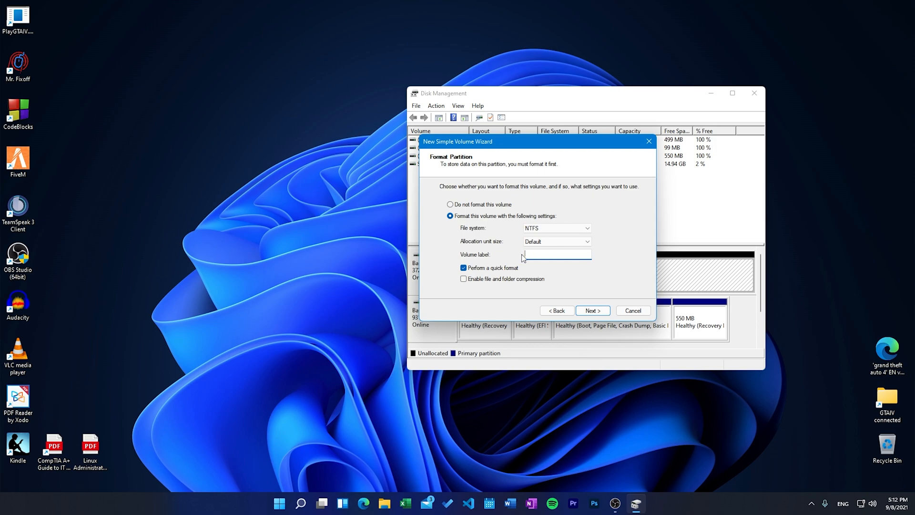
pyautogui.write('Videos')
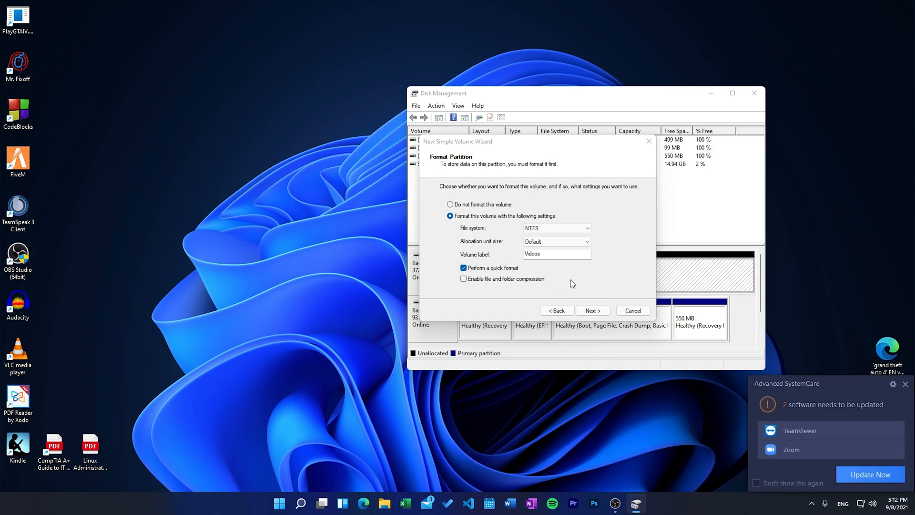
pyautogui.moveTo(486, 271)
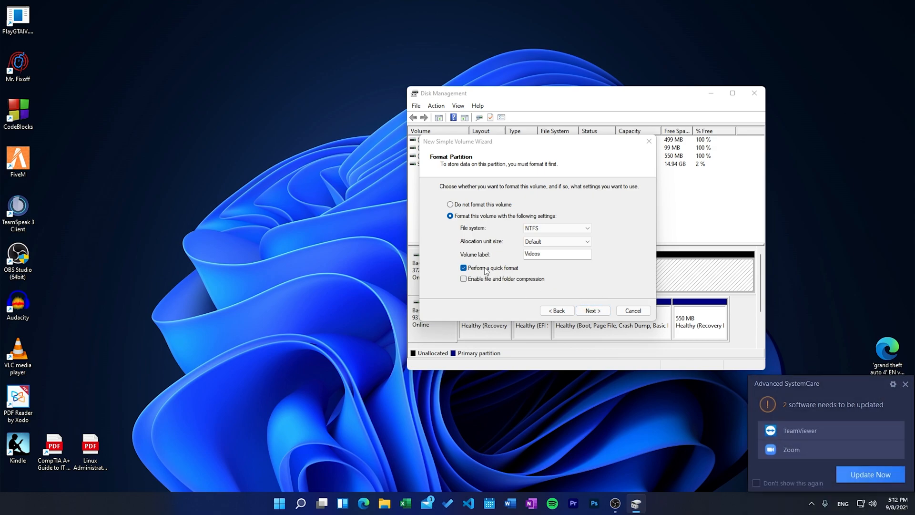
pyautogui.click(592, 310)
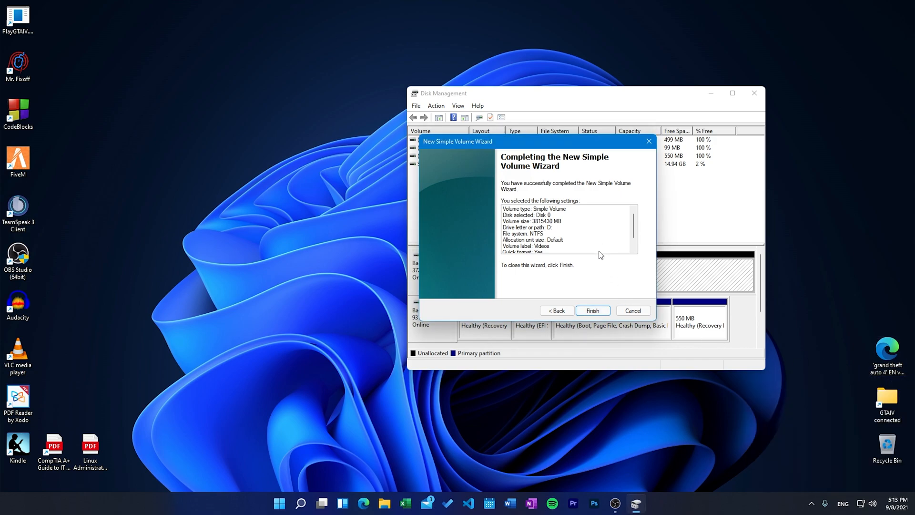
# Finish the wizard and select the new 3726 GB Videos (D:) NTFS volume
pyautogui.click(591, 310)
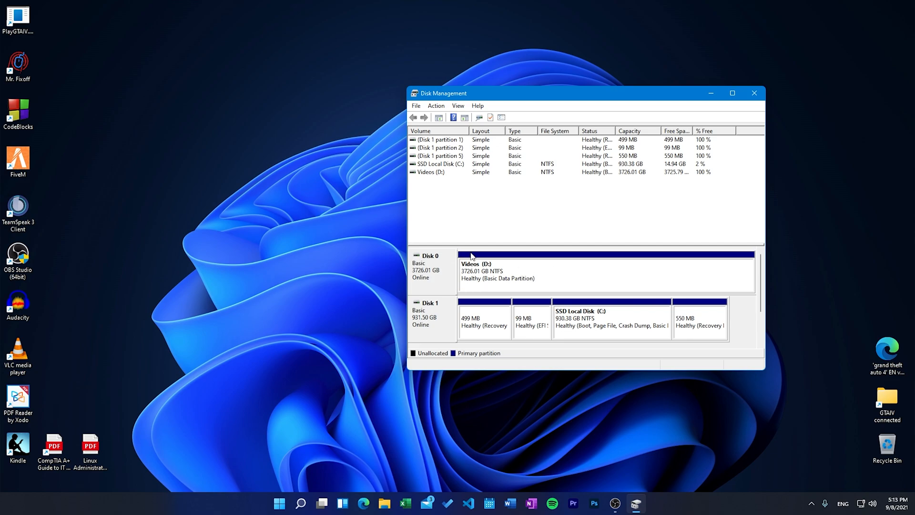
pyautogui.click(607, 271)
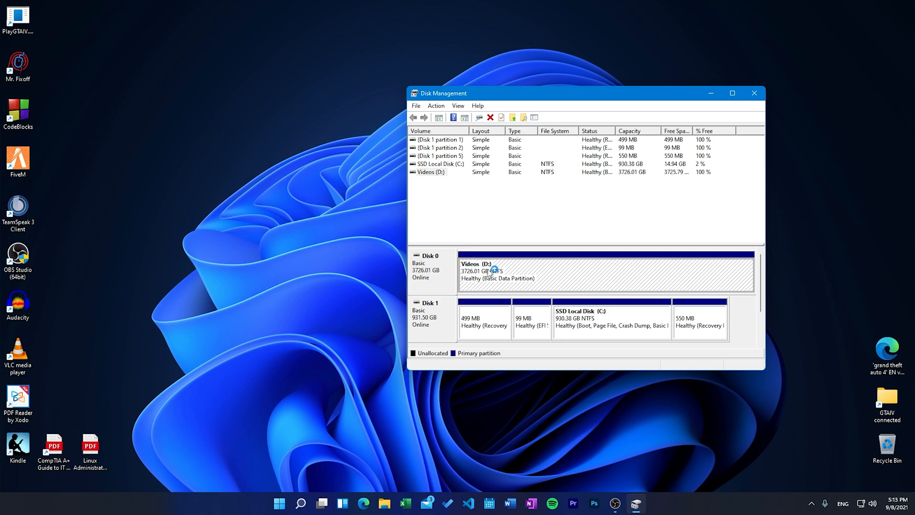
pyautogui.moveTo(471, 270)
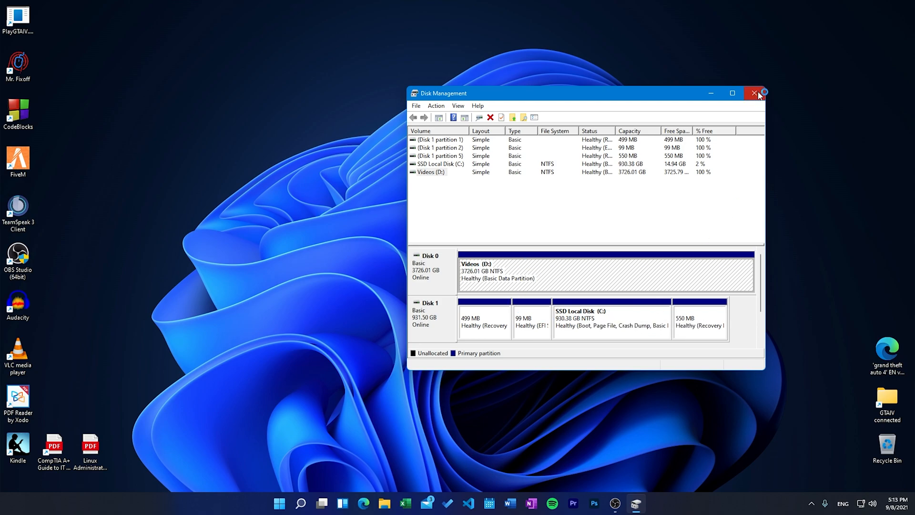
# Check Videos (D:) shows 3.63 TB free in File Explorer's This PC
pyautogui.click(754, 93)
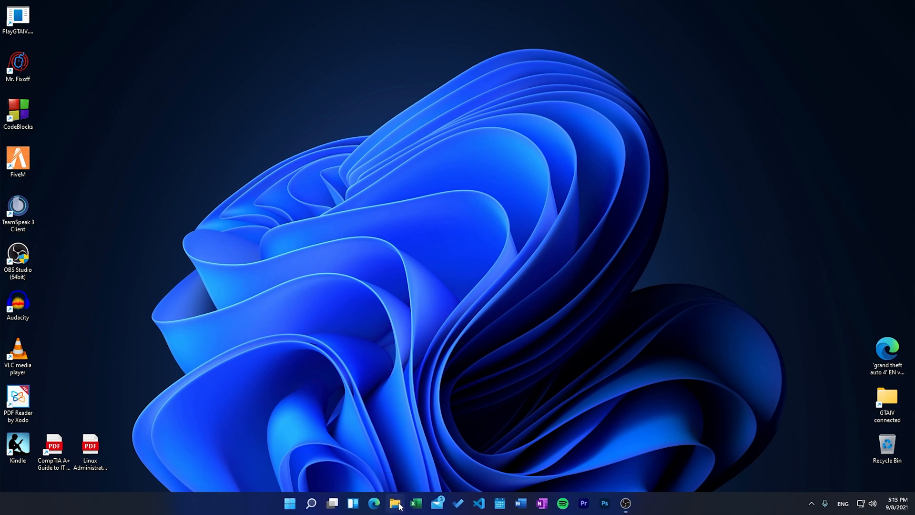
pyautogui.moveTo(396, 476)
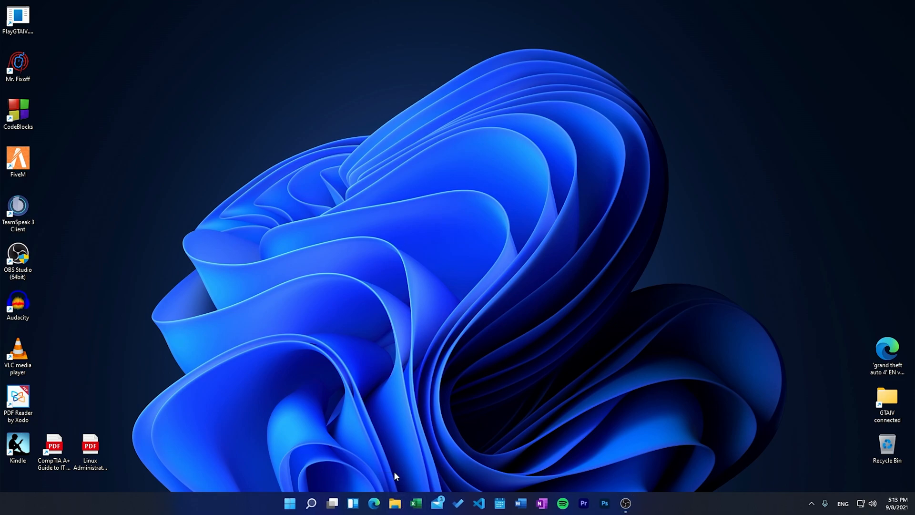
pyautogui.click(395, 503)
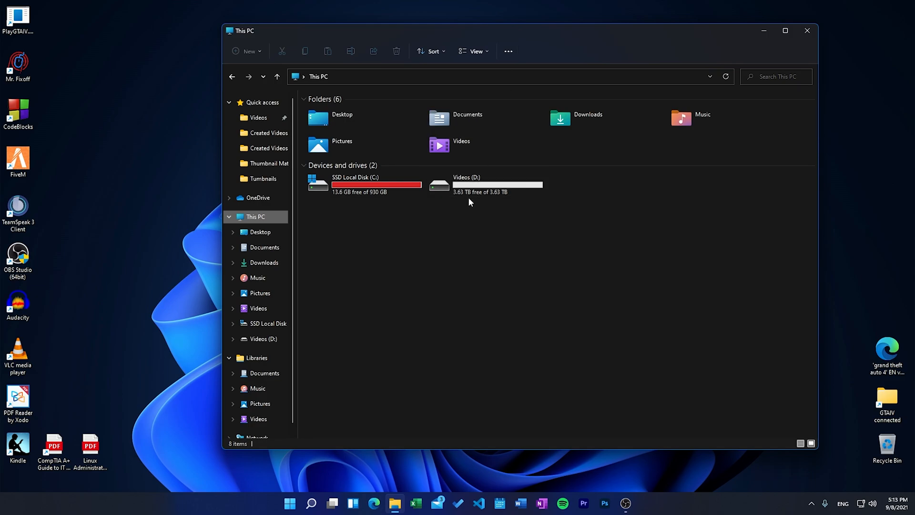
pyautogui.click(484, 184)
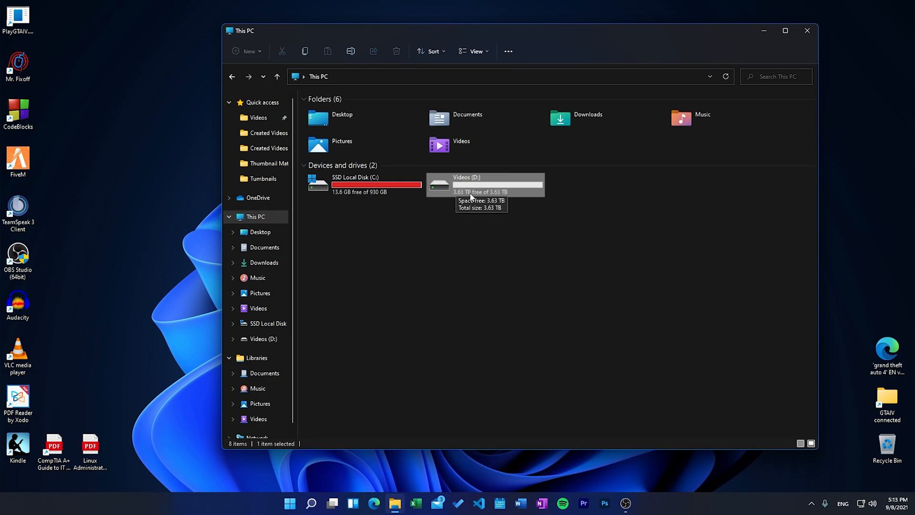
pyautogui.moveTo(525, 240)
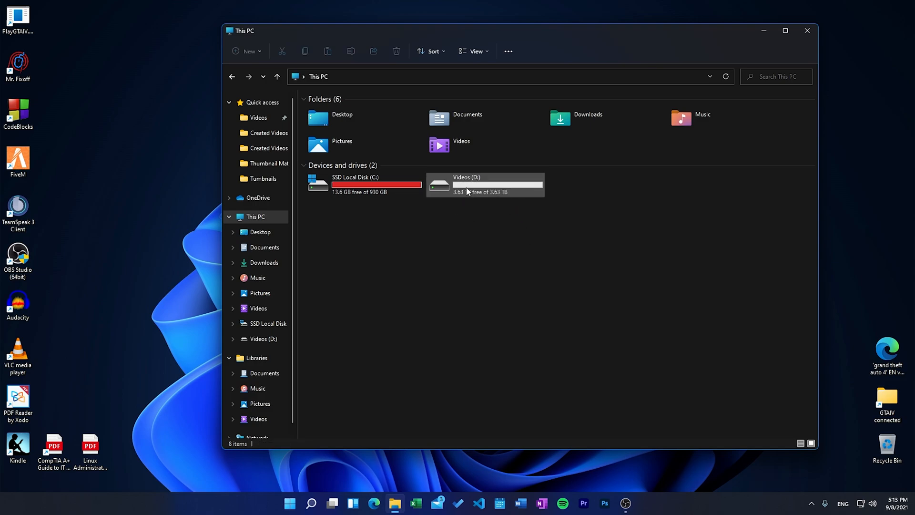
pyautogui.click(484, 184)
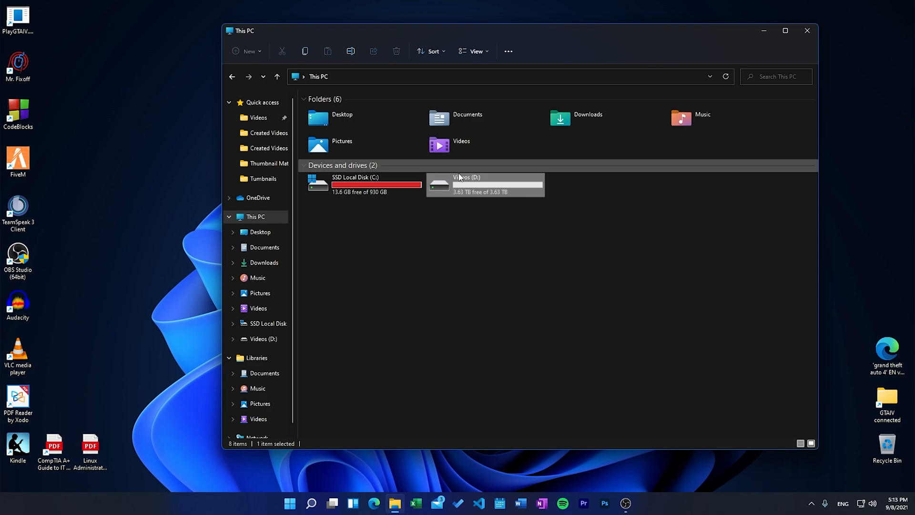
pyautogui.moveTo(546, 201)
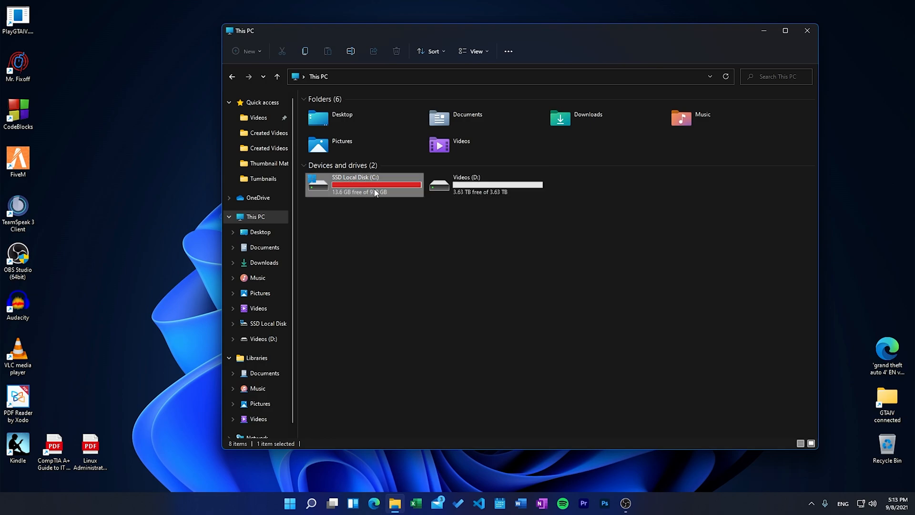
pyautogui.click(496, 184)
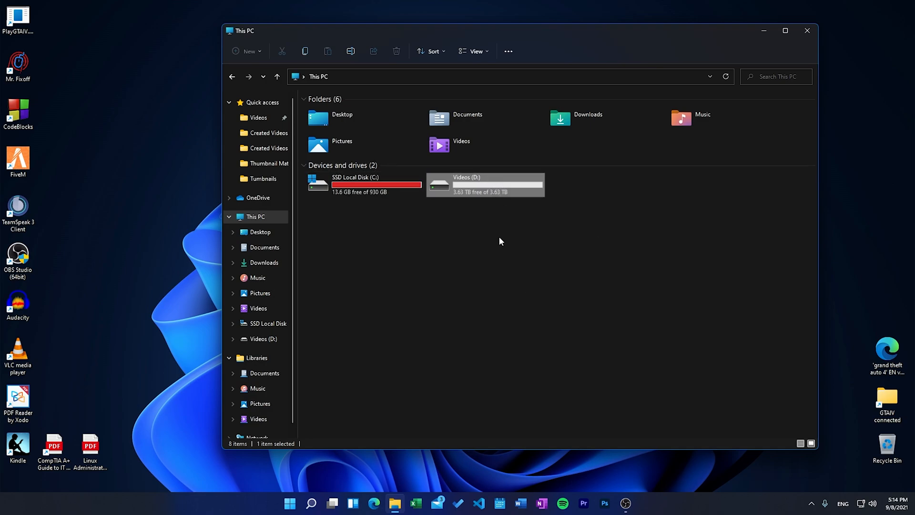
pyautogui.moveTo(455, 256)
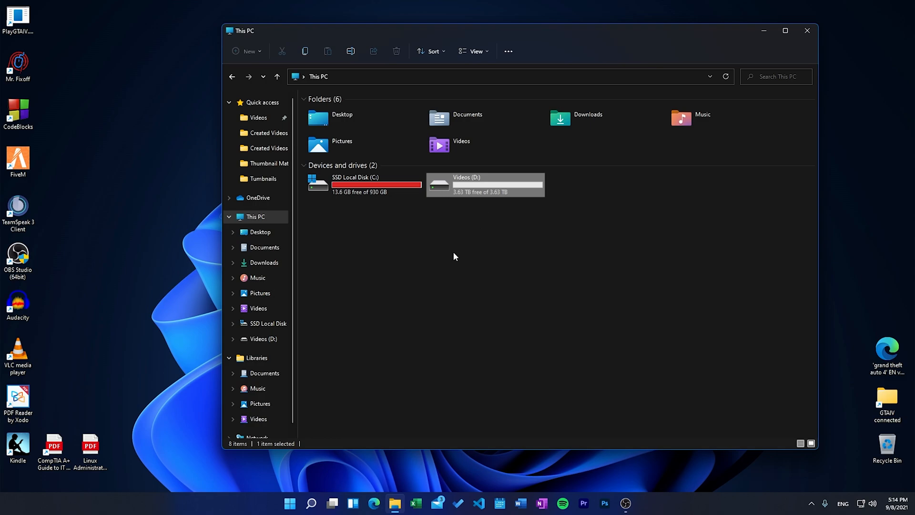
pyautogui.moveTo(520, 218)
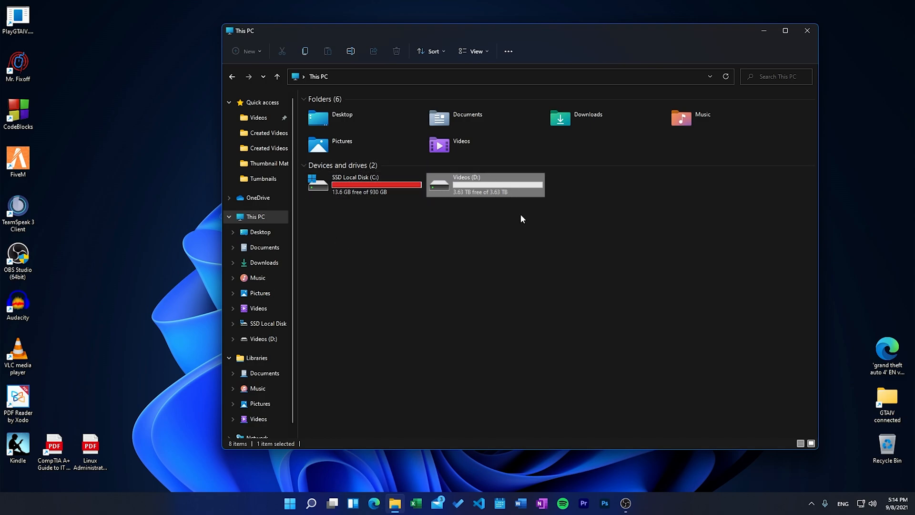
pyautogui.moveTo(512, 226)
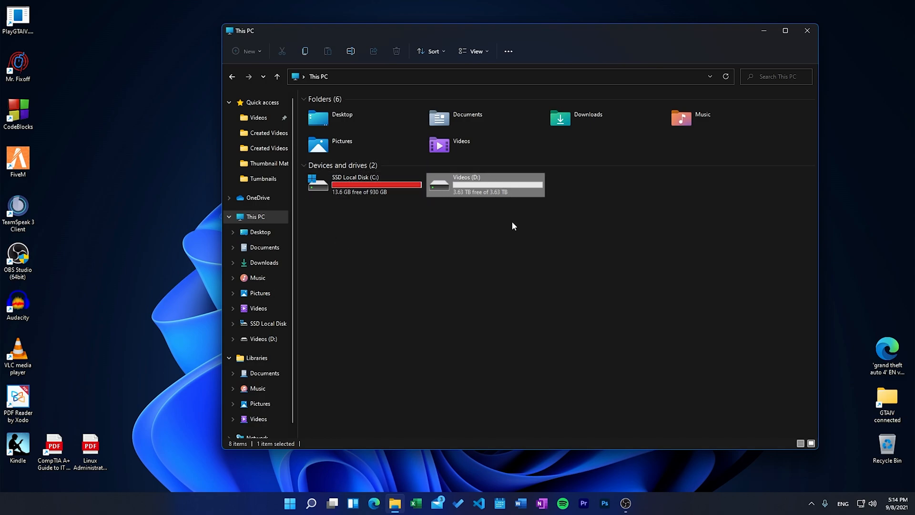
pyautogui.click(441, 205)
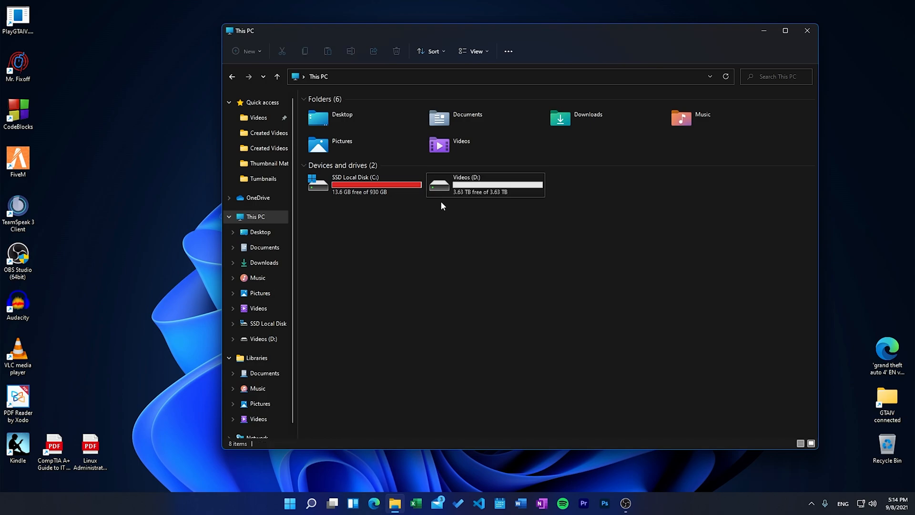
pyautogui.moveTo(595, 28)
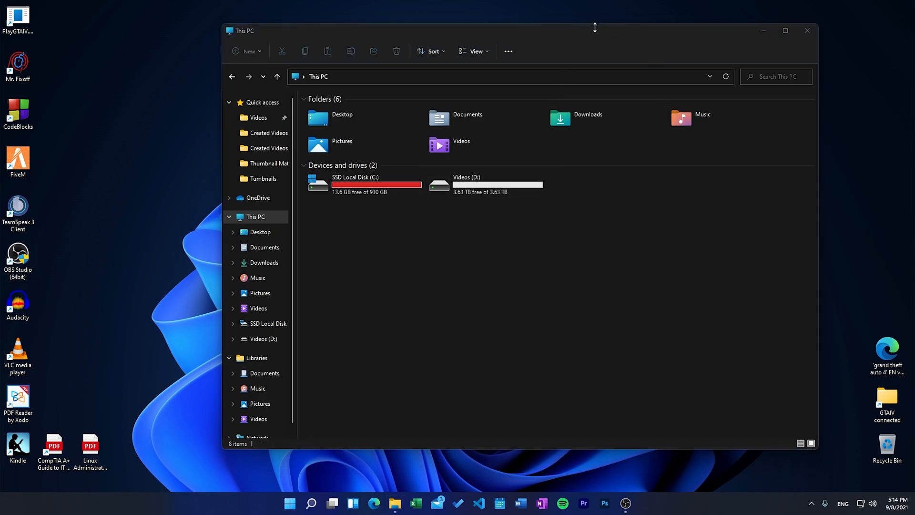